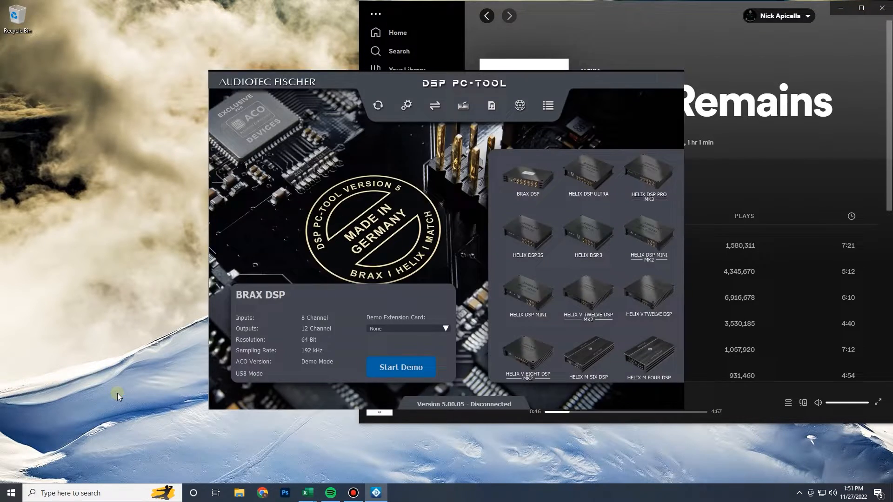
Step: Choose a Helix device from the demo device list
click(400, 367)
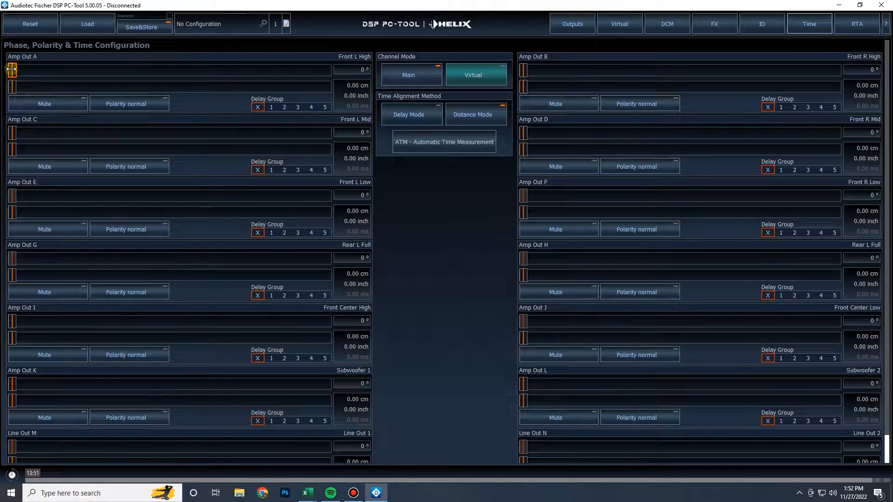
mouse_move(493, 125)
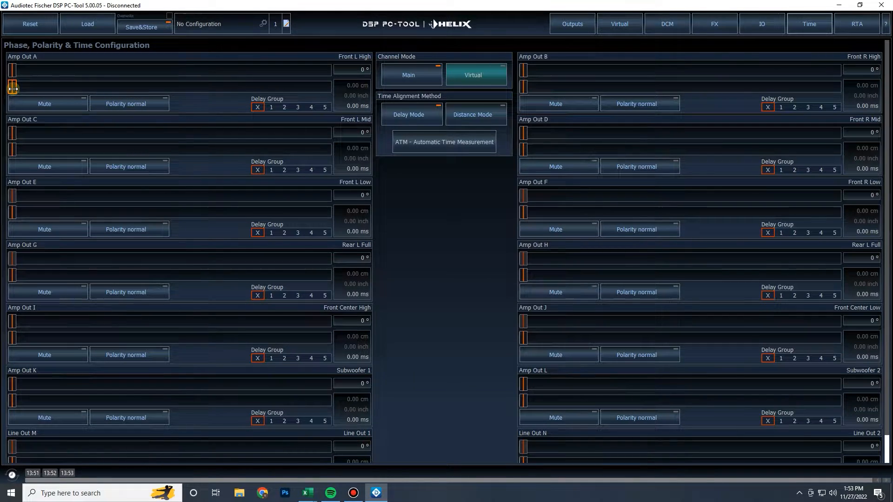
Step: Set channel delays: fronts 0.23–2.08 ms, rear, center and subs 3.83 ms
drag(13, 86, 171, 86)
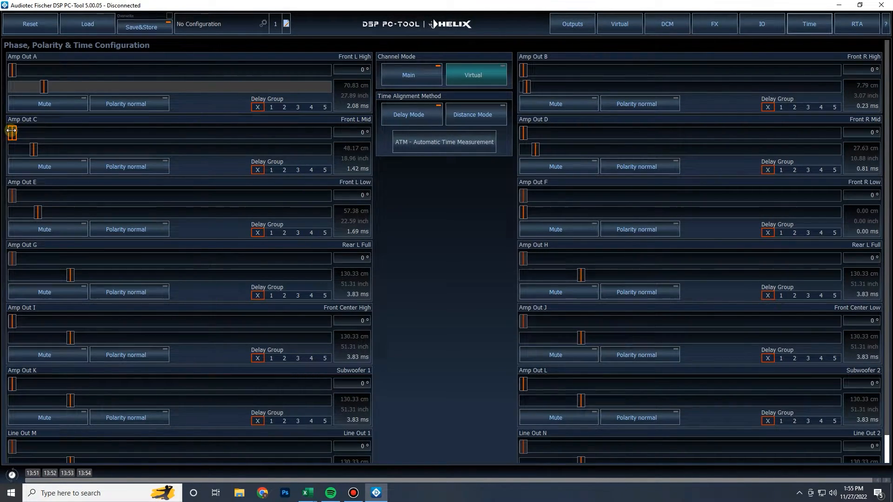
Step: Scroll the output list down to Line Outs M and N, then back up
scroll(down, 3)
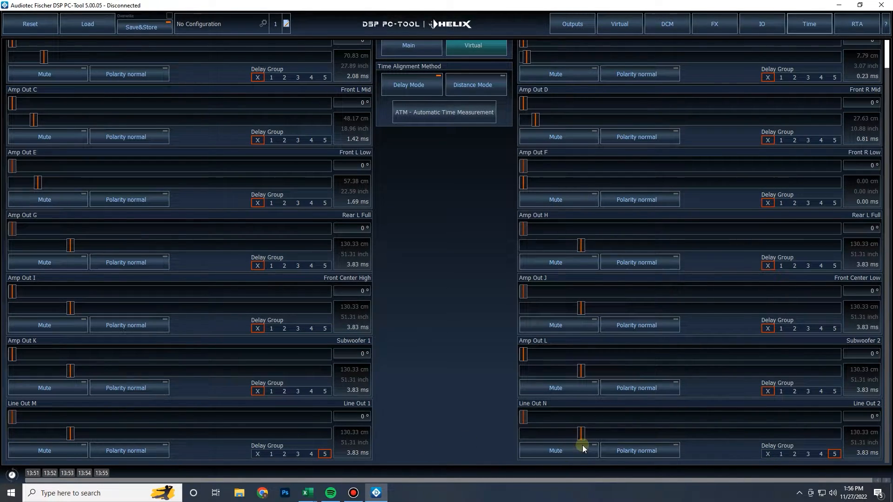
scroll(up, 3)
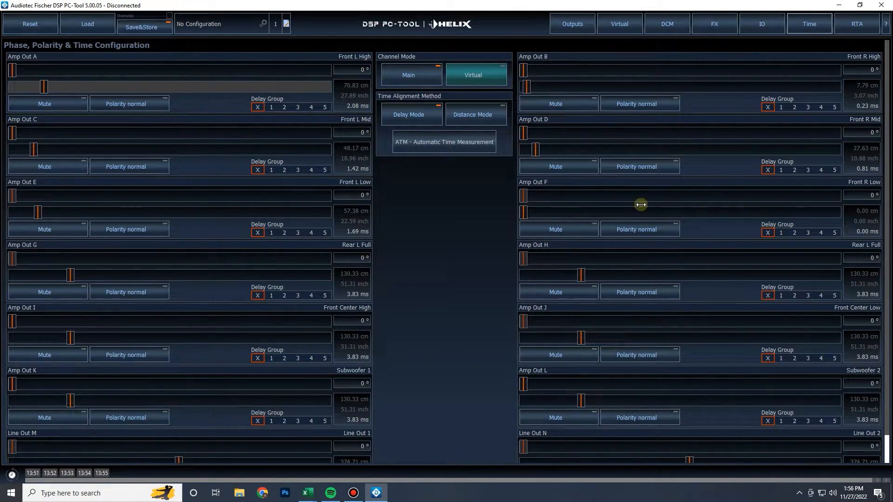
Step: Fine-tune Amp Out A's delay slider to 2.15 ms
drag(45, 86, 46, 86)
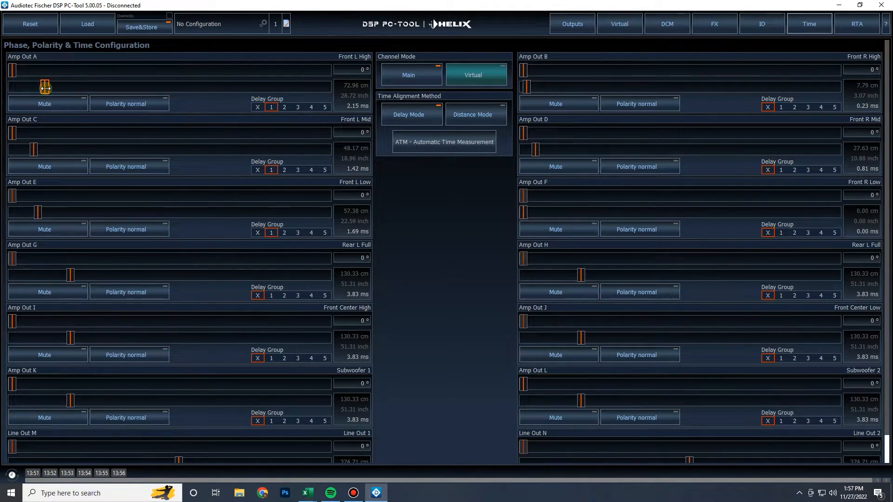
drag(46, 87, 45, 86)
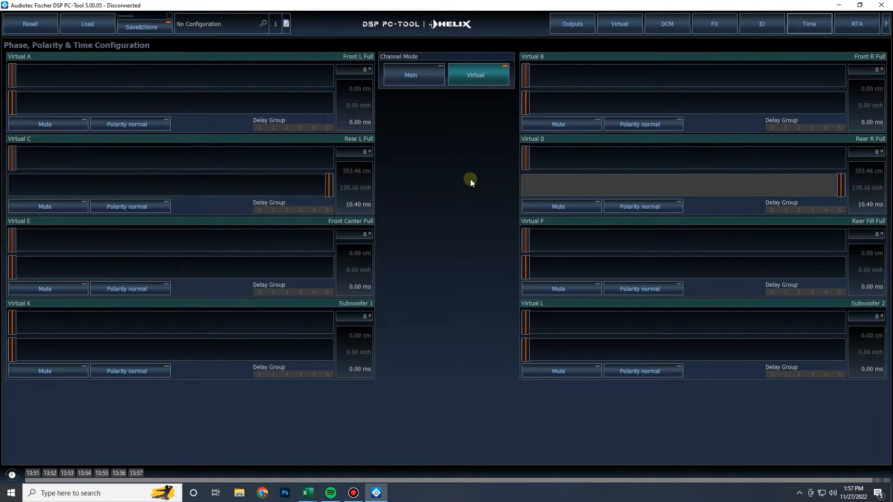
mouse_move(570, 252)
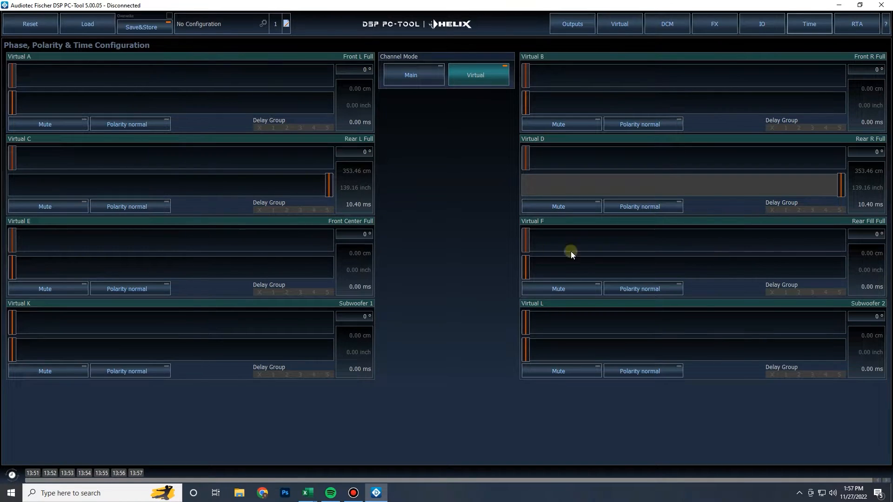
mouse_move(574, 184)
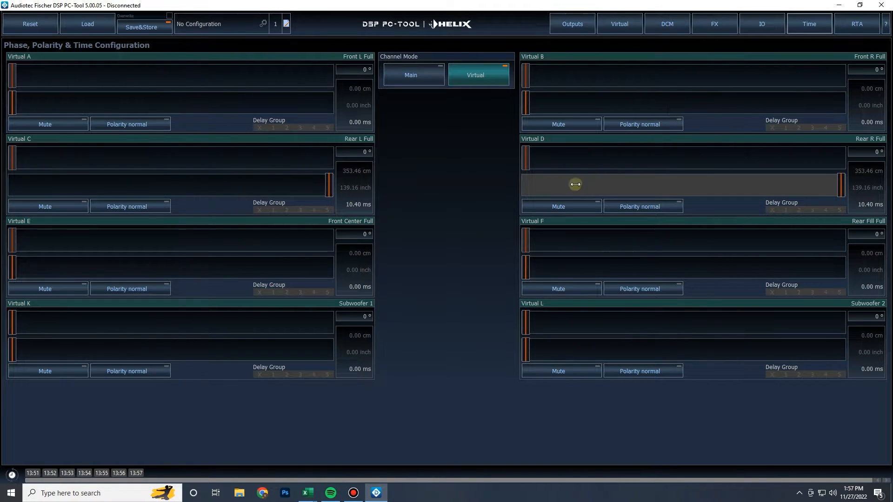
mouse_move(848, 182)
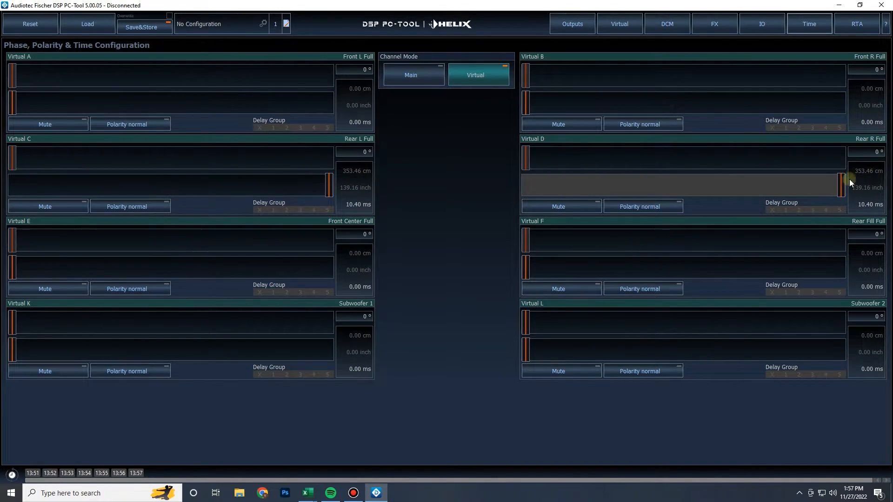
mouse_move(361, 210)
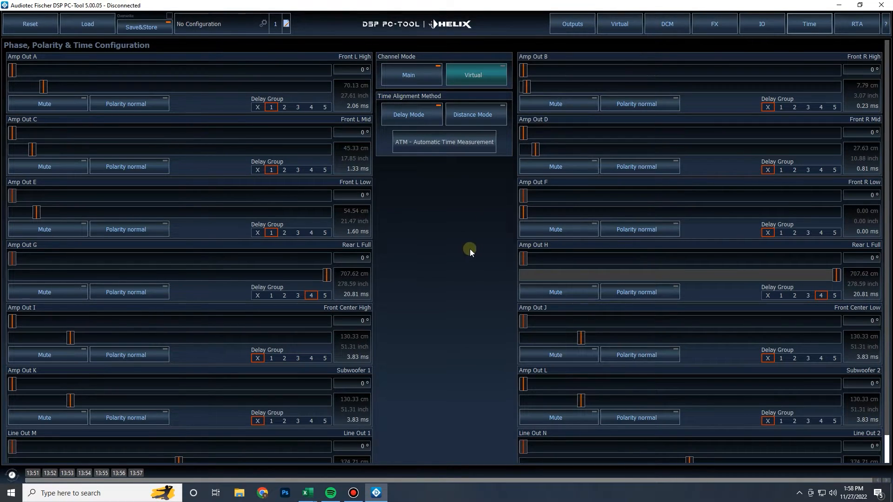
mouse_move(692, 299)
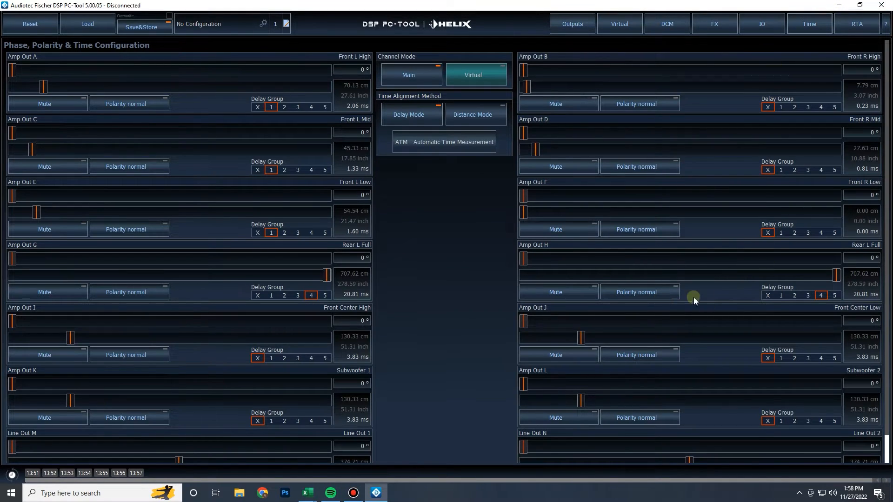
Step: Open Virtual Channel Processing, showing Virtual C (Rear L Full) at 10.40 ms
click(618, 24)
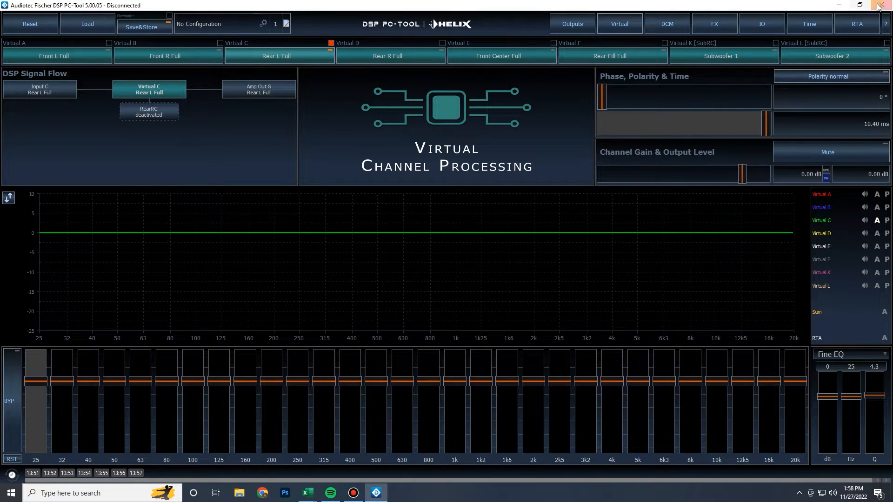
Step: Show the Time page in Virtual channel mode, listing Virtual A–L delays
click(808, 24)
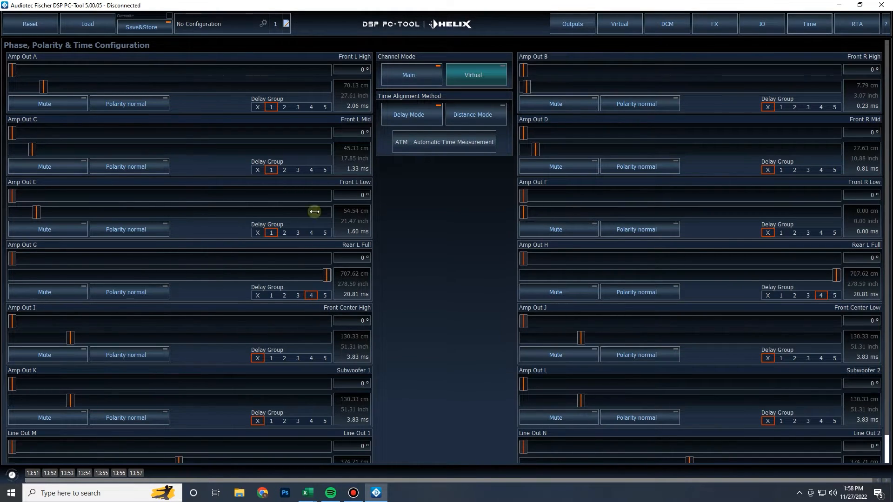
click(476, 74)
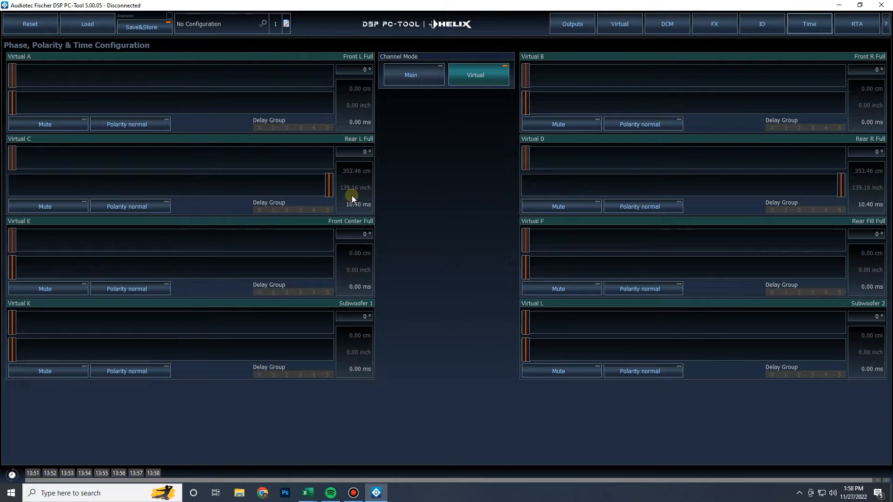
Step: Lower Virtual C's delay to 4.79 ms and return to the output channels
drag(328, 183, 158, 184)
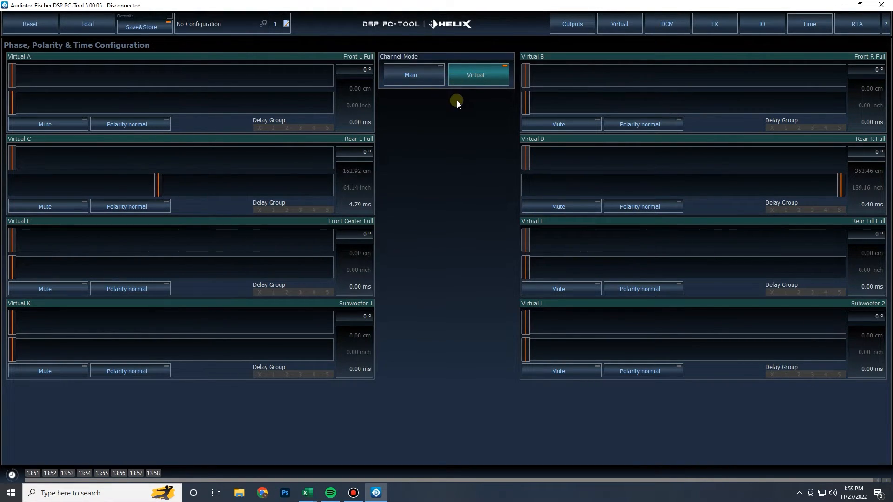
click(571, 23)
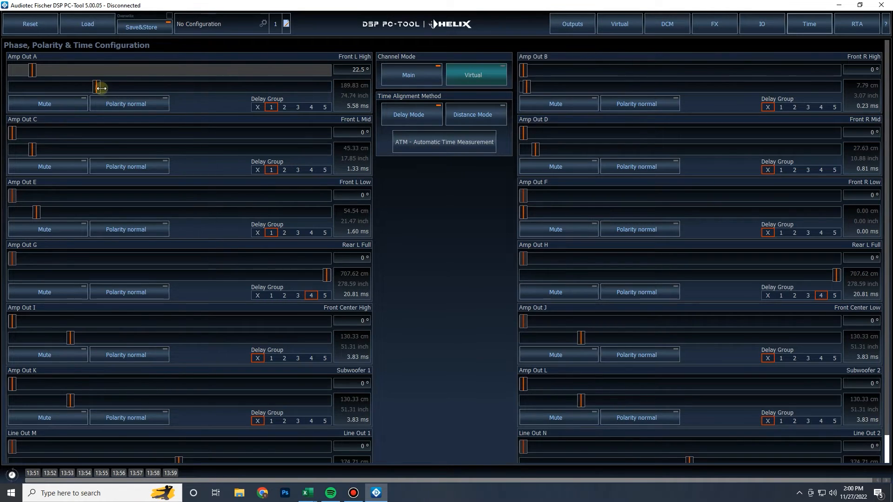
Step: Shift Amp Out A's phase to 180° and view its output settings
drag(48, 69, 174, 69)
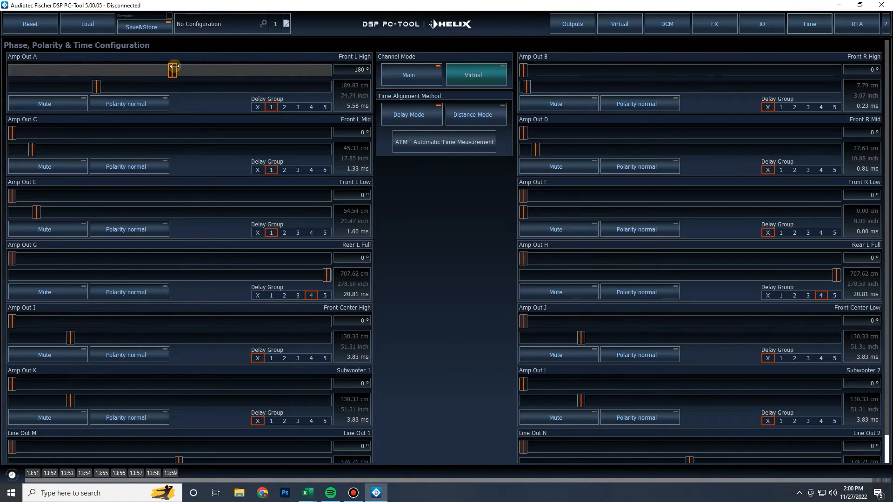
click(571, 24)
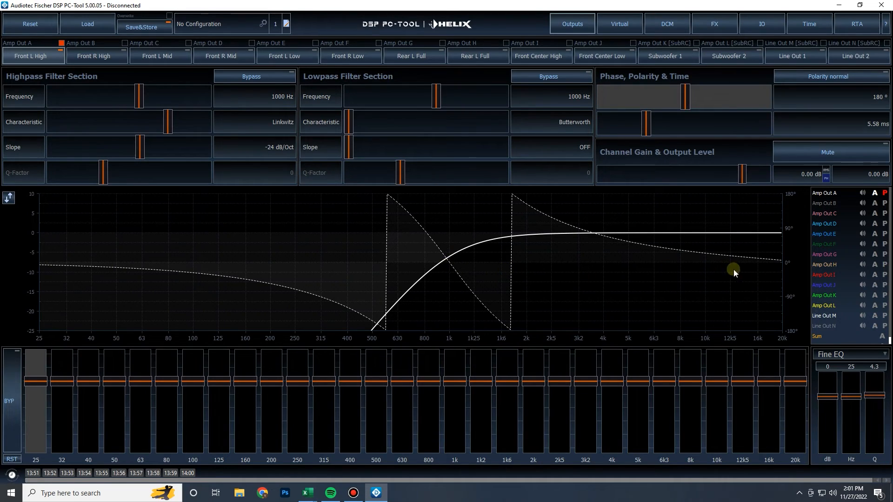
mouse_move(490, 196)
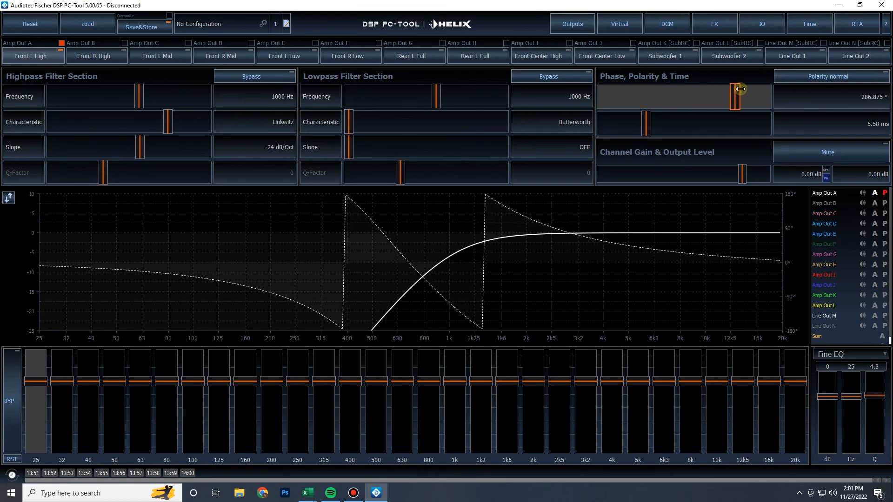
Step: Set Front L High phase to 185.625° and highpass frequency to about 3657 Hz
drag(136, 95, 111, 96)
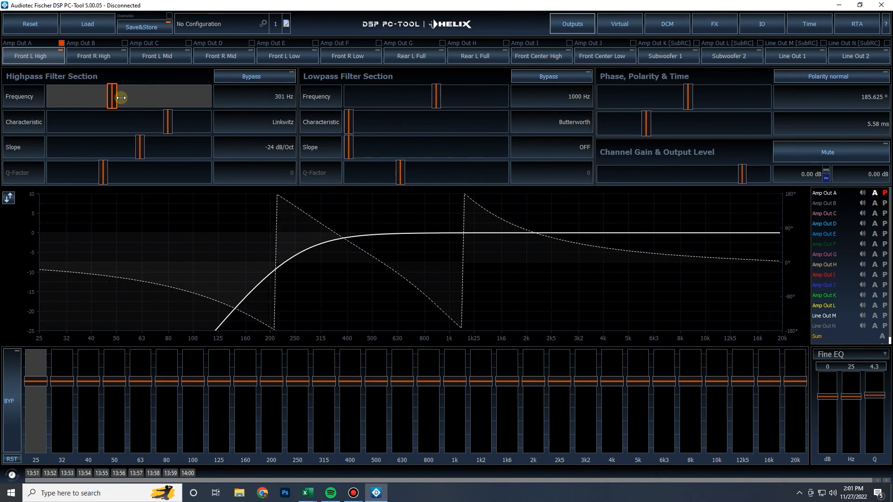
drag(112, 96, 167, 97)
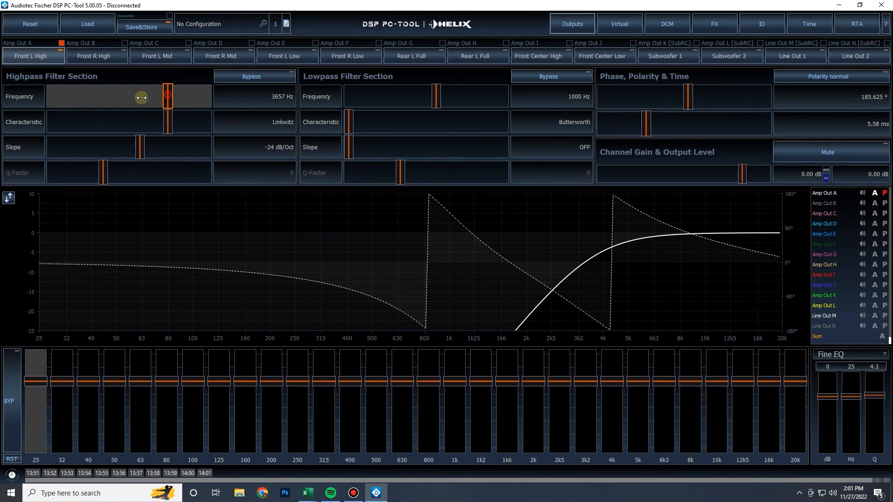